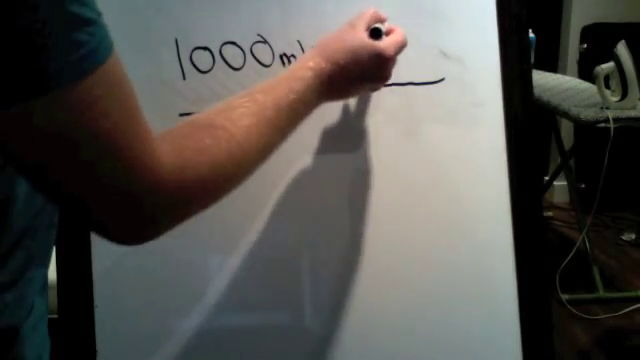
type("× 10")
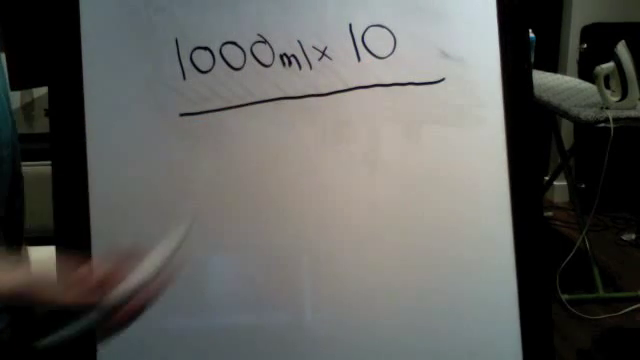